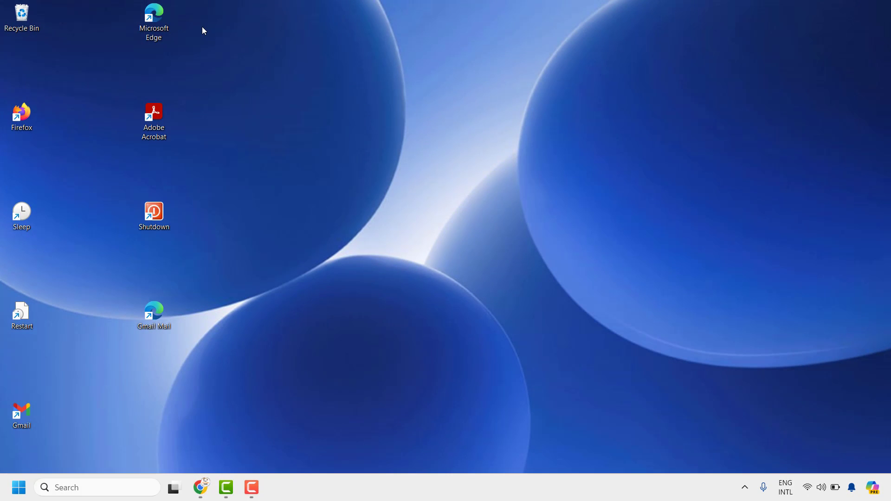
{"action": "mouse_move", "coordinate": [240, 30]}
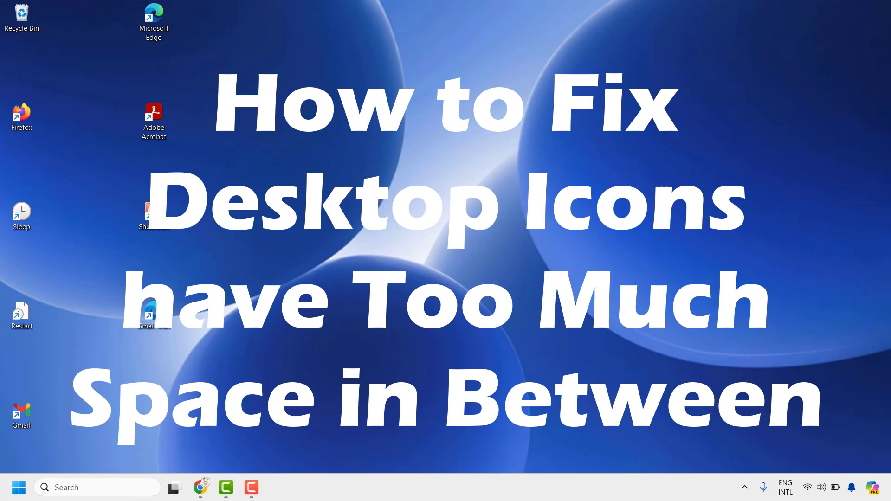
{"action": "mouse_move", "coordinate": [253, 151]}
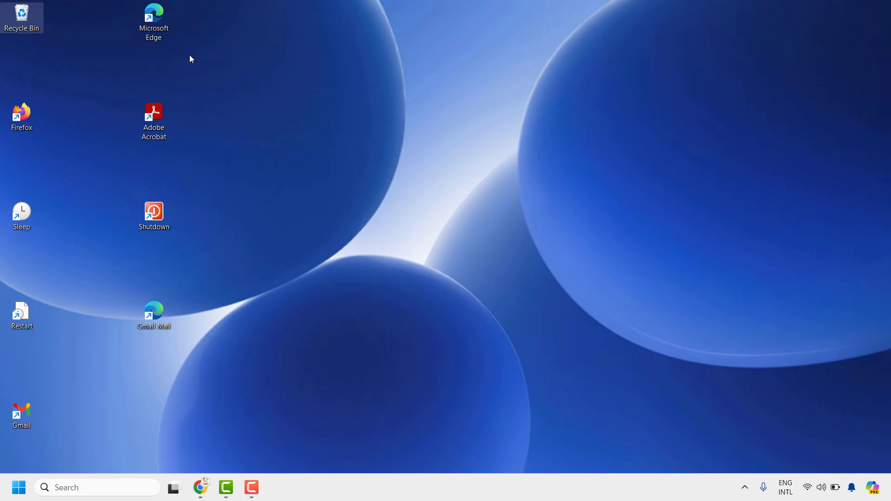
{"action": "mouse_move", "coordinate": [176, 40]}
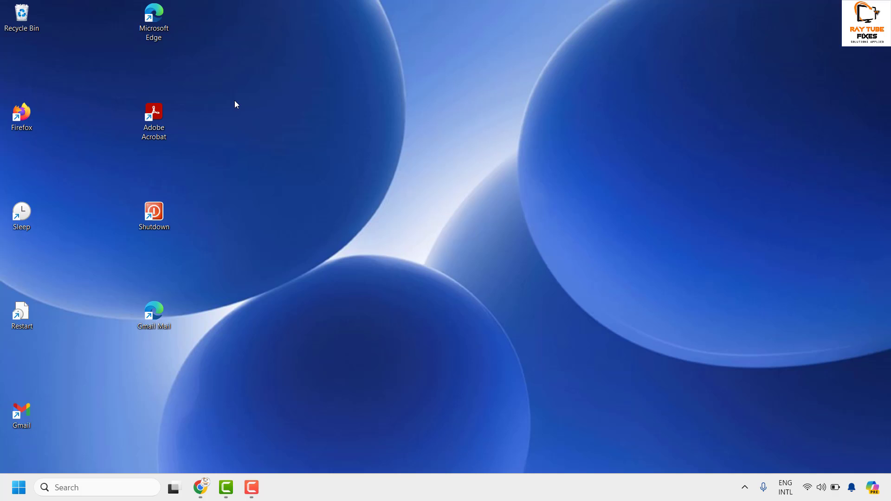
{"action": "mouse_move", "coordinate": [296, 158]}
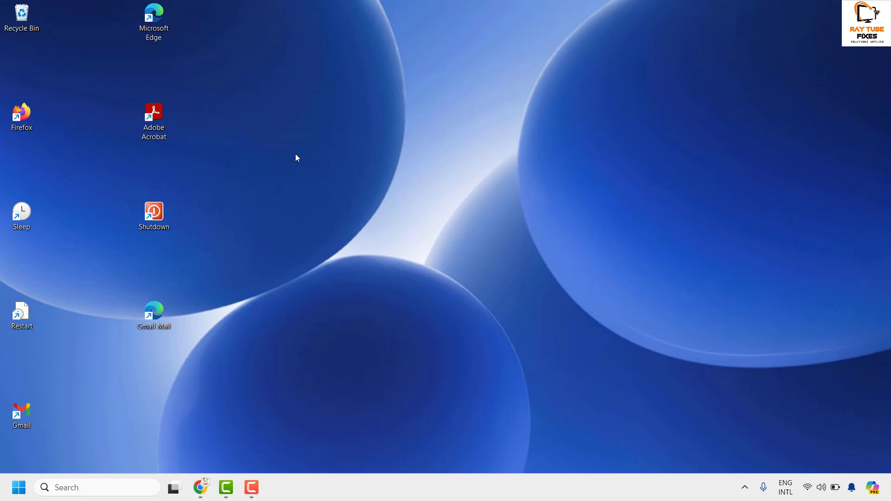
{"action": "mouse_move", "coordinate": [206, 169]}
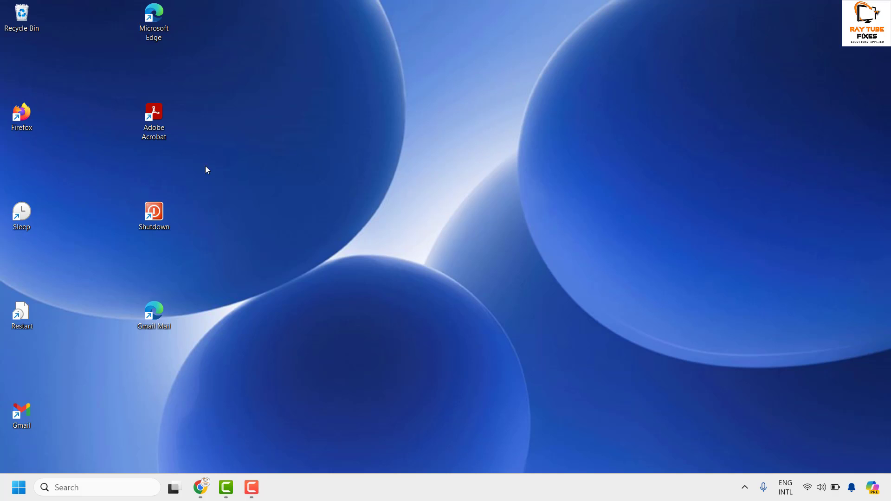
{"action": "mouse_move", "coordinate": [268, 77]}
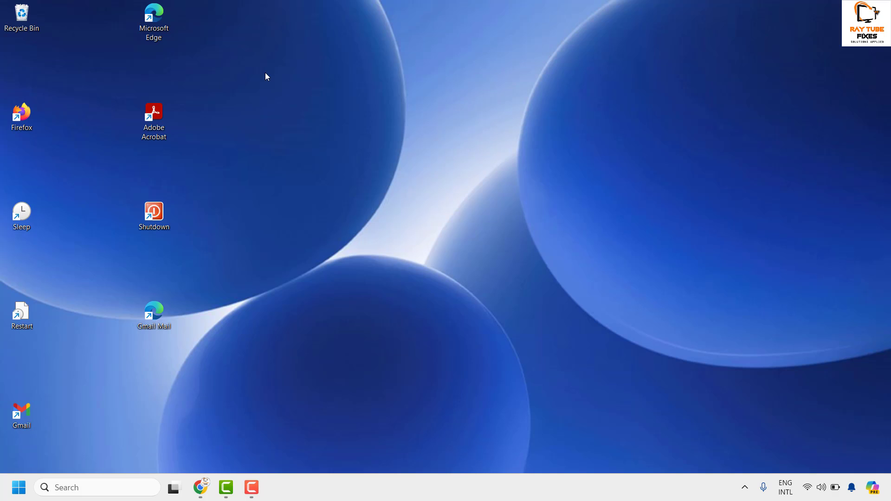
{"action": "mouse_move", "coordinate": [259, 54]}
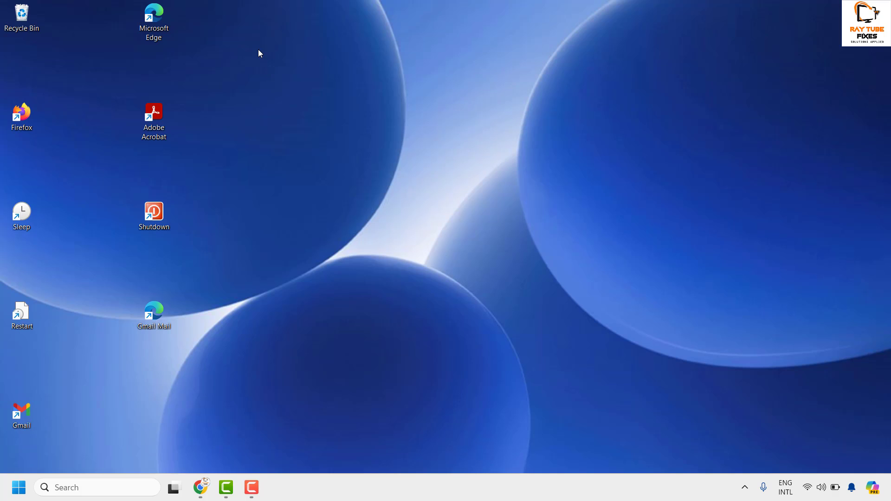
- Turn on Auto arrange icons from the desktop's right-click View menu
{"action": "right_click", "coordinate": [259, 53]}
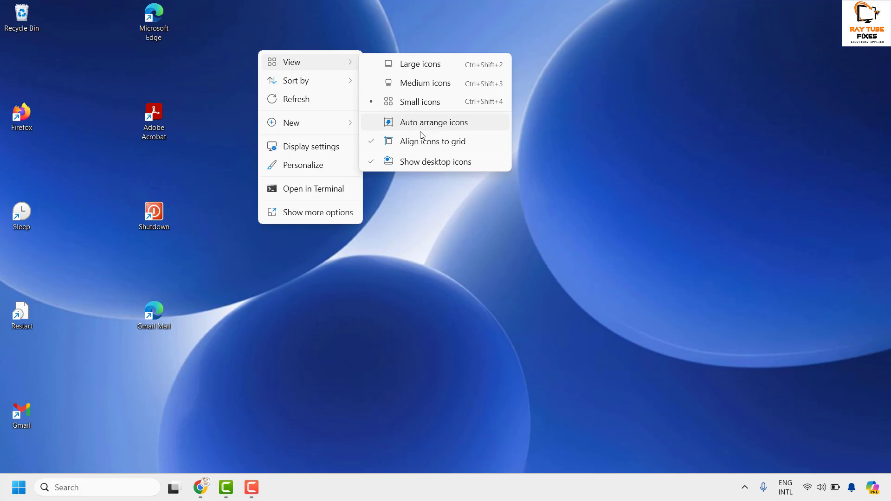
{"action": "mouse_move", "coordinate": [433, 144]}
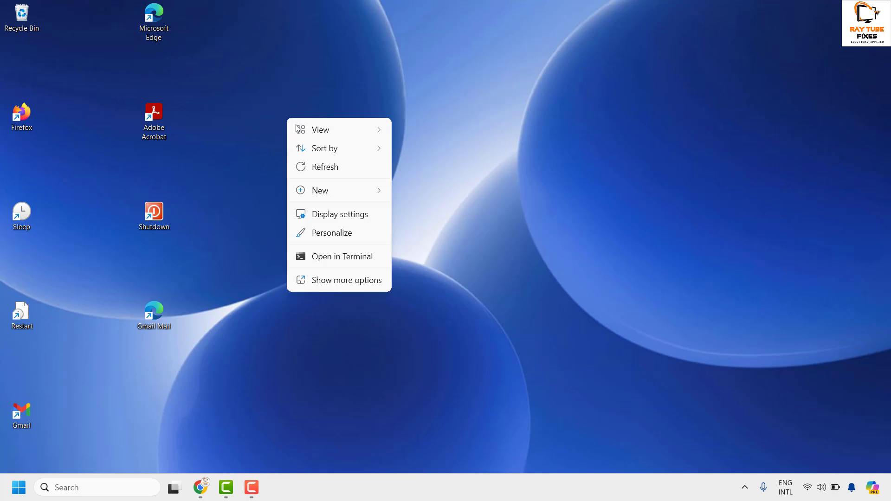
{"action": "left_click", "coordinate": [447, 199]}
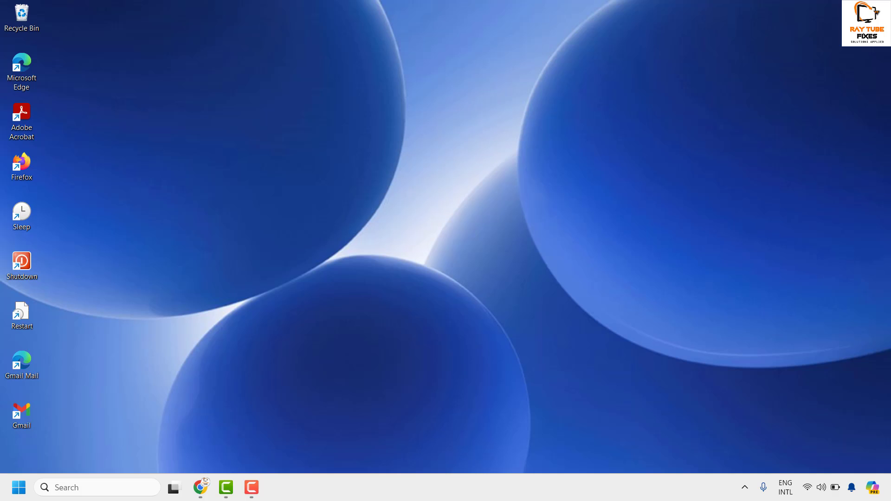
{"action": "mouse_move", "coordinate": [18, 487]}
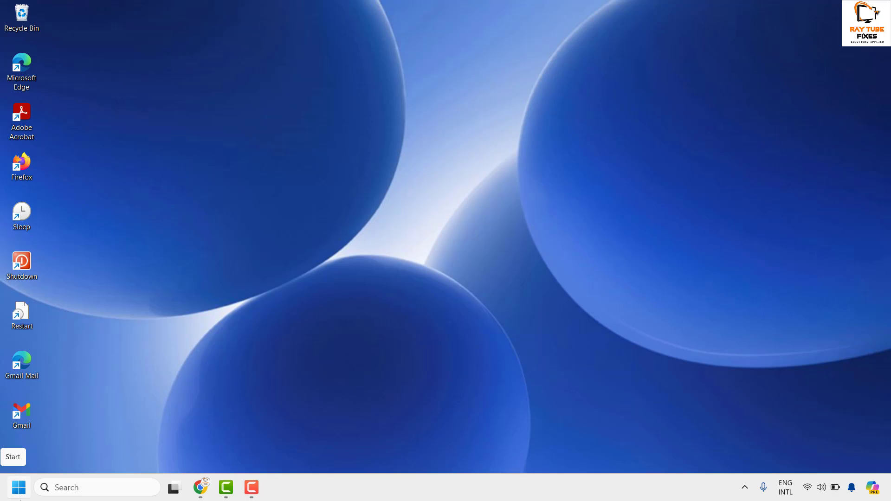
- Run regedit from the Start button's Run dialog to launch Registry Editor
{"action": "right_click", "coordinate": [17, 488]}
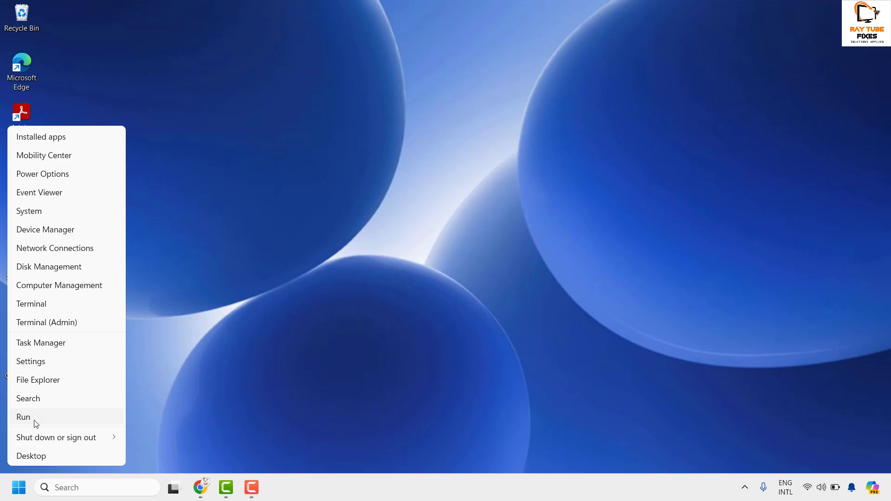
{"action": "left_click", "coordinate": [23, 417]}
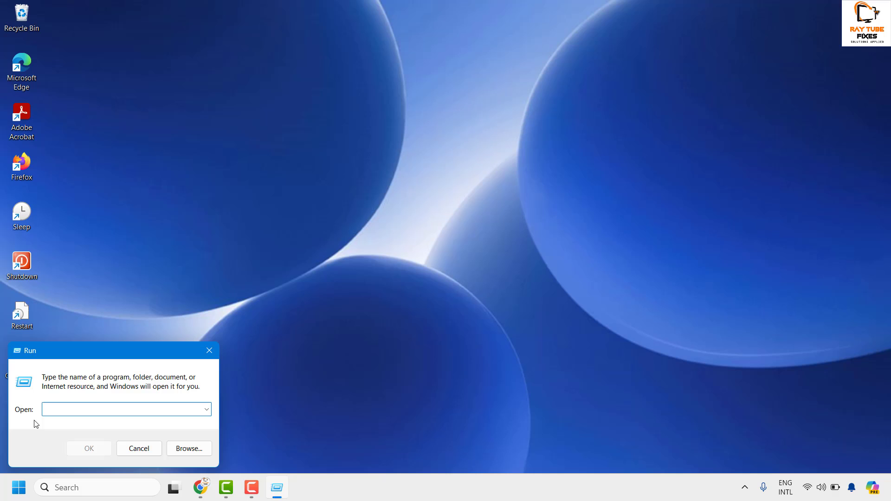
{"action": "type", "text": "regedit"}
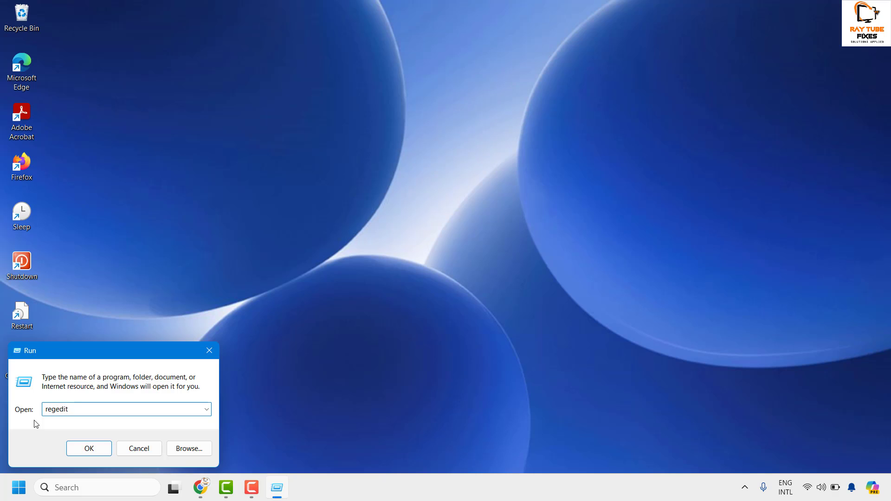
{"action": "left_click", "coordinate": [138, 449]}
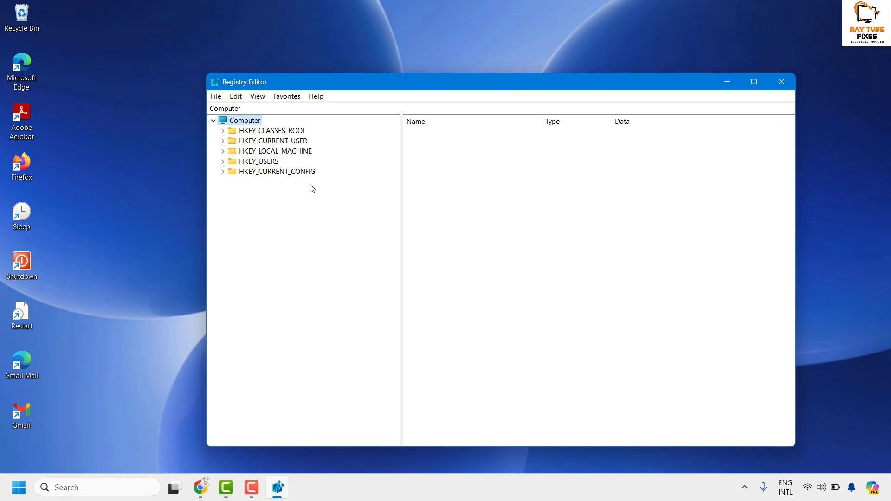
{"action": "mouse_move", "coordinate": [517, 86]}
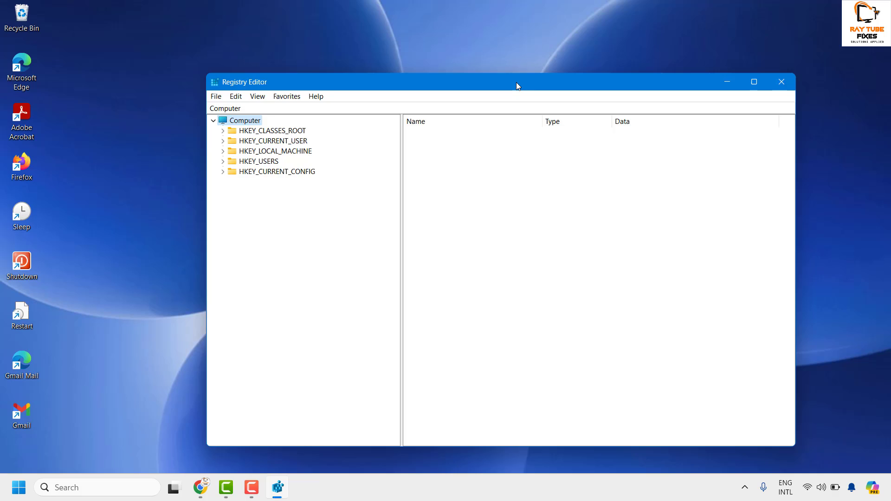
- Move the Registry Editor window right, then expand and collapse HKEY_LOCAL_MACHINE
{"action": "left_click_drag", "start_coordinate": [502, 81], "coordinate": [522, 80]}
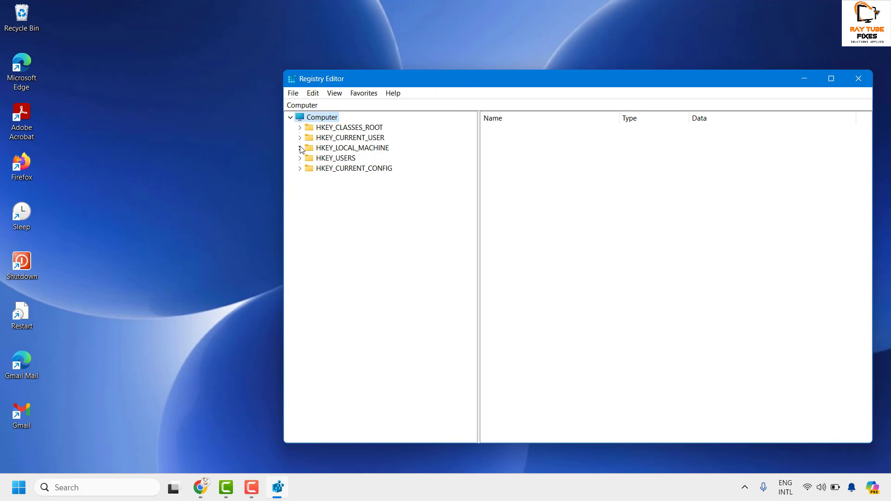
{"action": "left_click", "coordinate": [300, 147]}
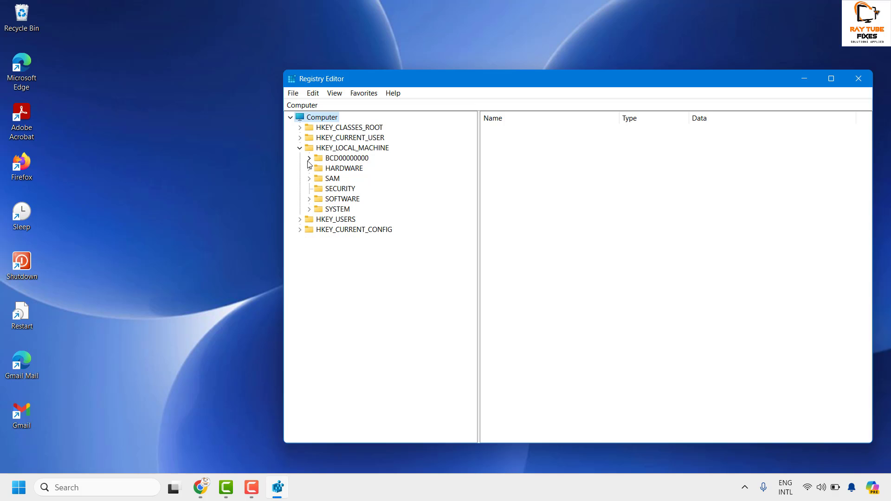
{"action": "left_click", "coordinate": [300, 148]}
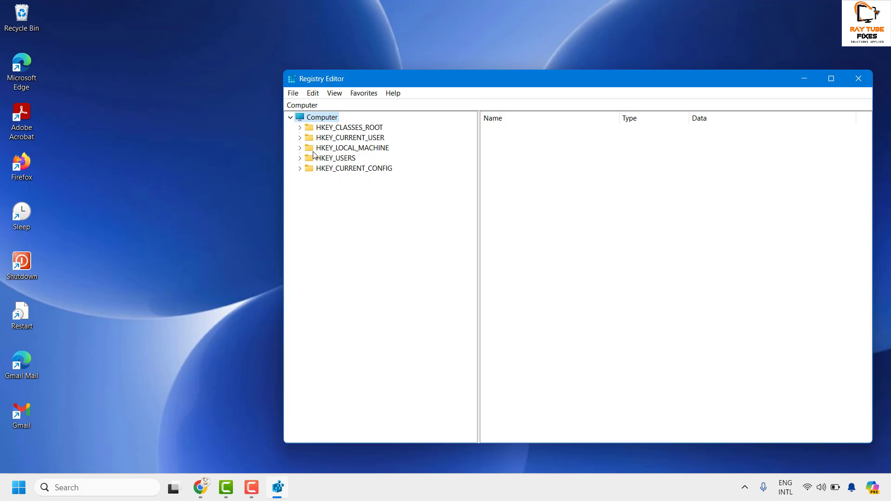
{"action": "mouse_move", "coordinate": [339, 141]}
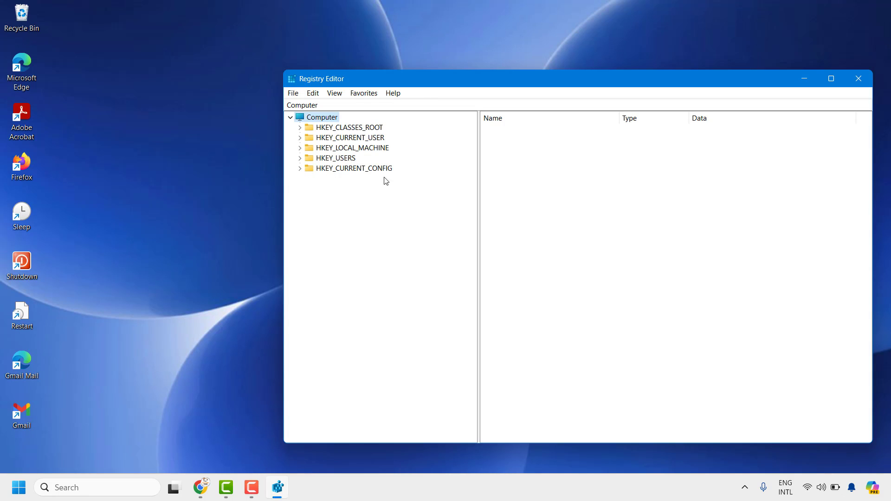
{"action": "mouse_move", "coordinate": [311, 175]}
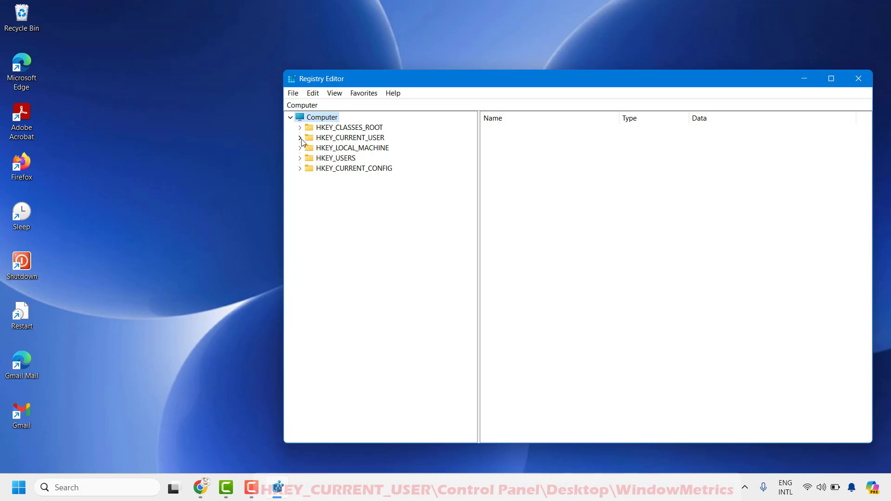
- Expand HKEY_CURRENT_USER > Control Panel > Desktop and select WindowMetrics
{"action": "left_click", "coordinate": [300, 137]}
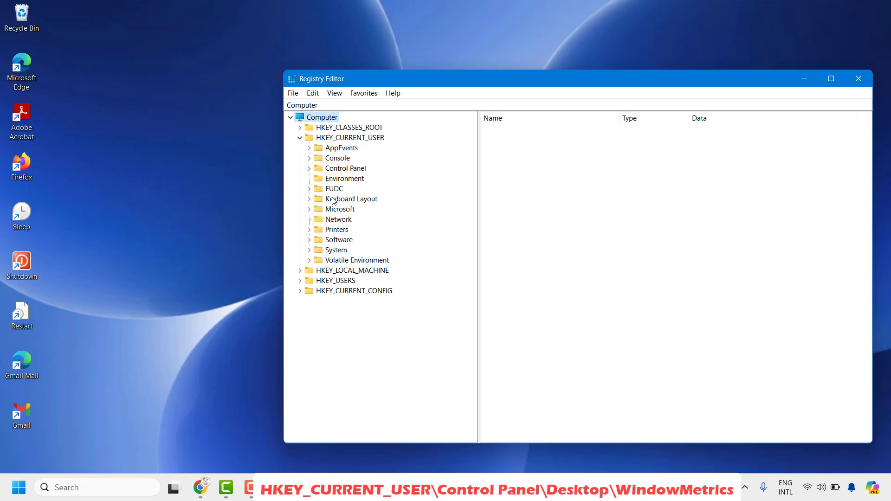
{"action": "left_click", "coordinate": [310, 168]}
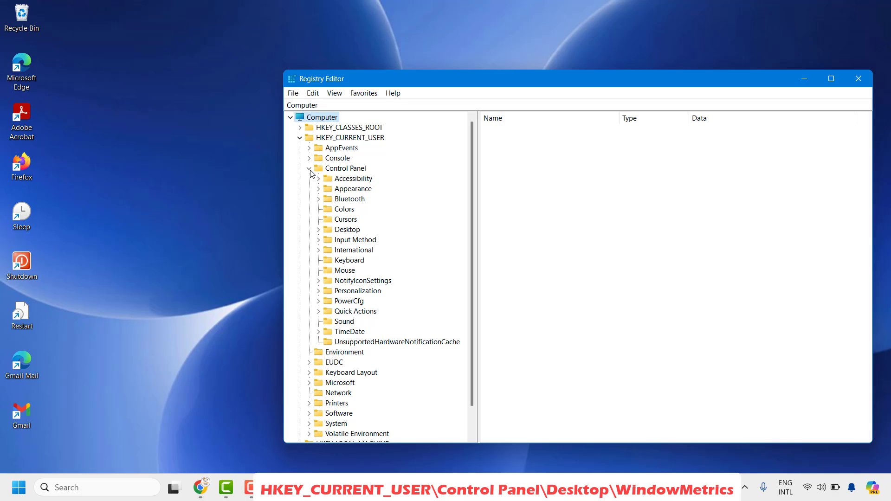
{"action": "mouse_move", "coordinate": [345, 172]}
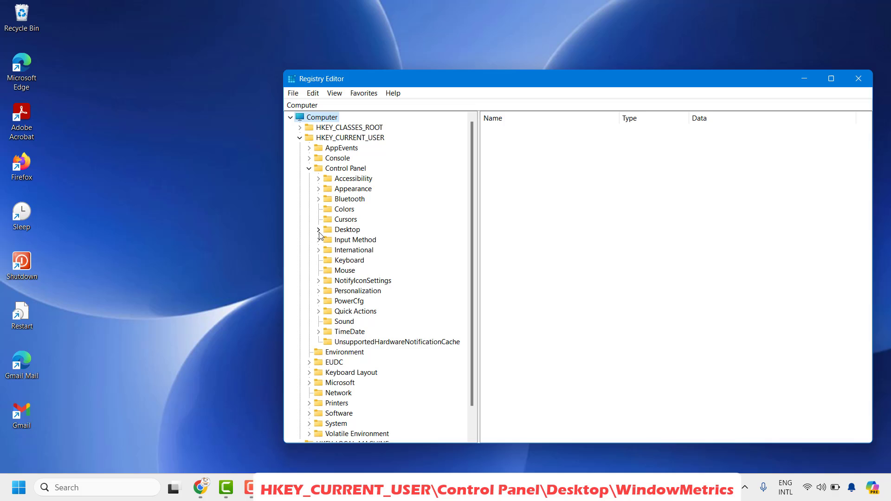
{"action": "left_click", "coordinate": [319, 230]}
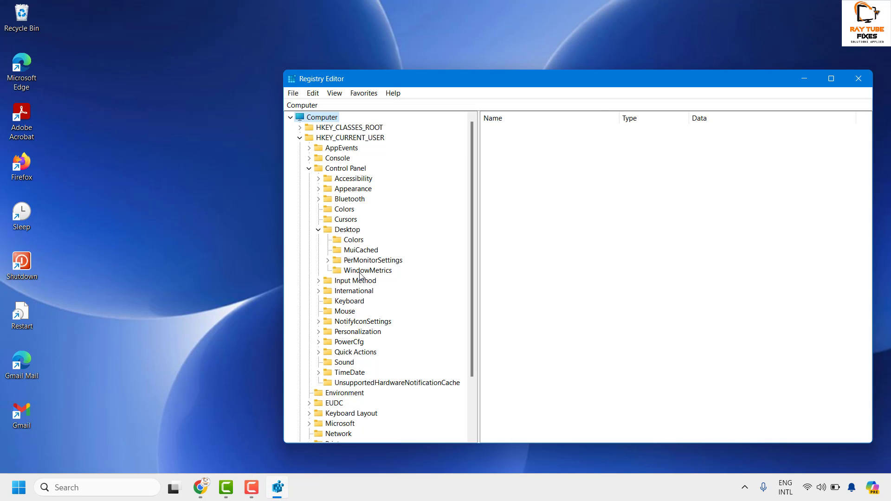
{"action": "left_click", "coordinate": [368, 271]}
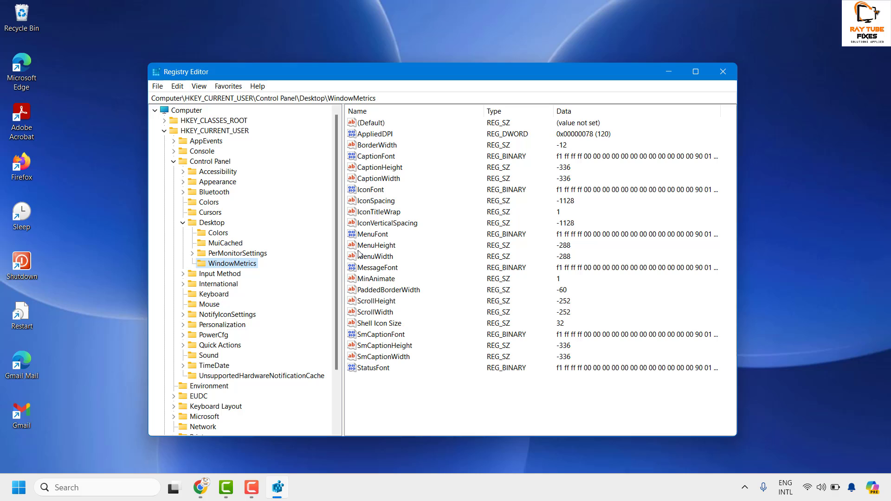
{"action": "mouse_move", "coordinate": [360, 247]}
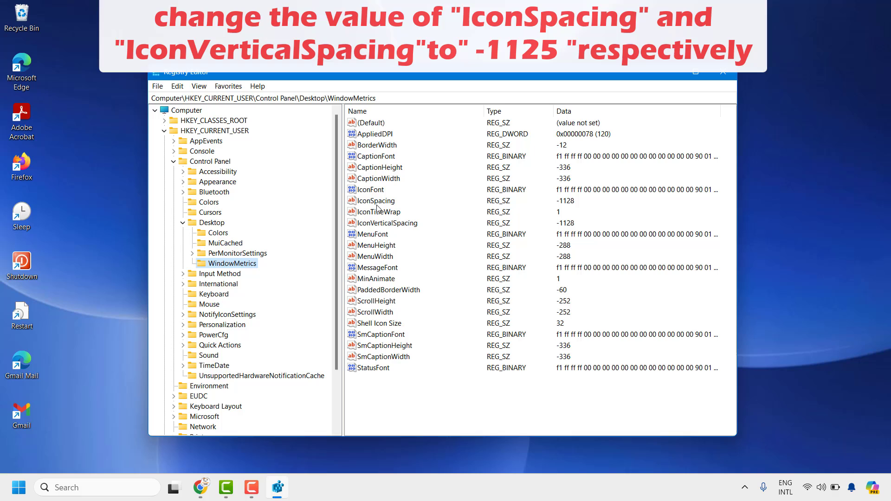
- Edit IconSpacing's value data from -1128 to -1125 and confirm
{"action": "double_click", "coordinate": [376, 201]}
{"action": "type", "text": "-1125"}
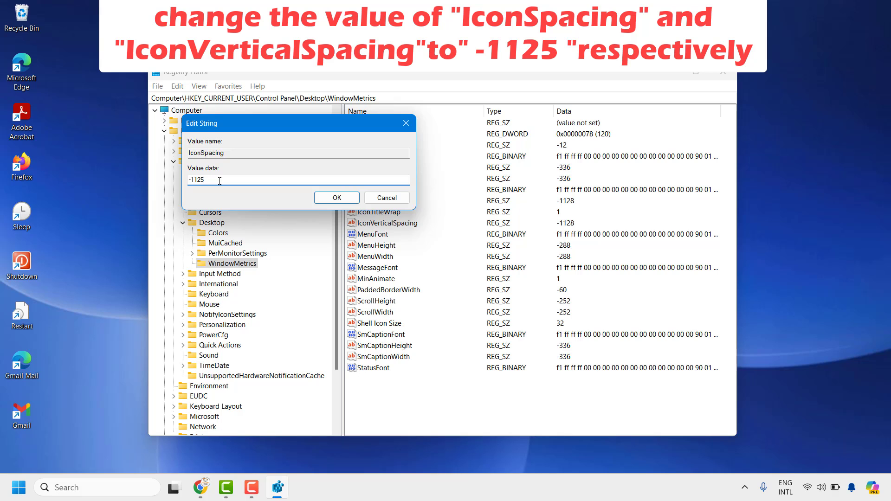
{"action": "left_click", "coordinate": [336, 197]}
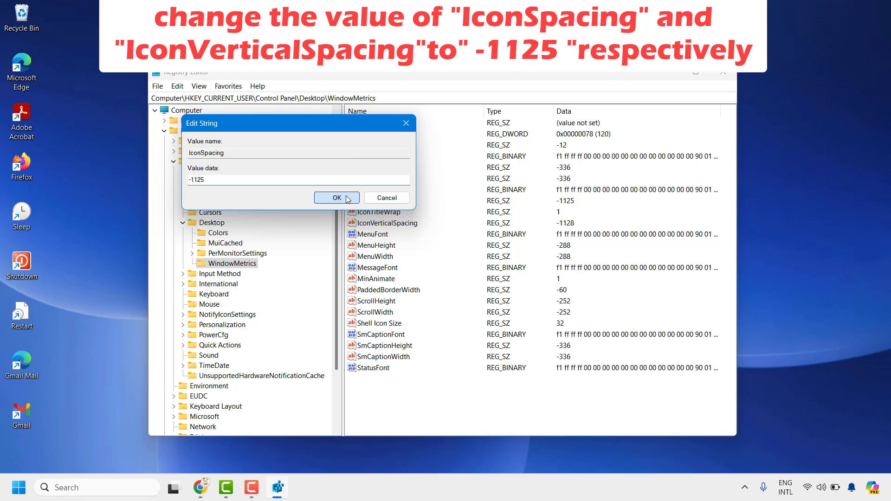
{"action": "left_click", "coordinate": [336, 198]}
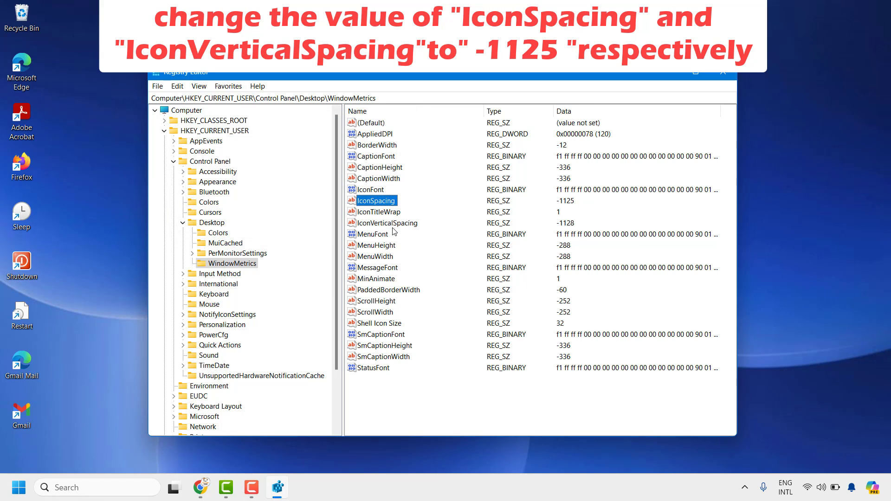
{"action": "mouse_move", "coordinate": [394, 231]}
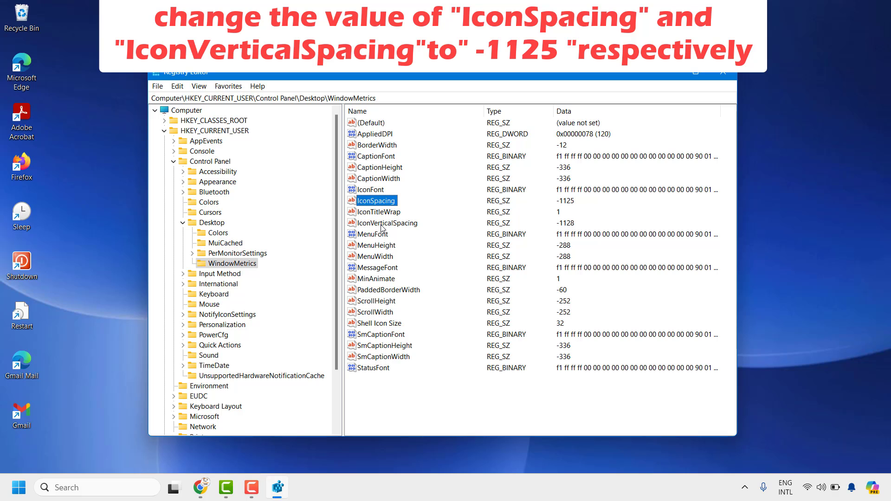
- Modify IconVerticalSpacing to -1125 and close Registry Editor
{"action": "left_click", "coordinate": [388, 222]}
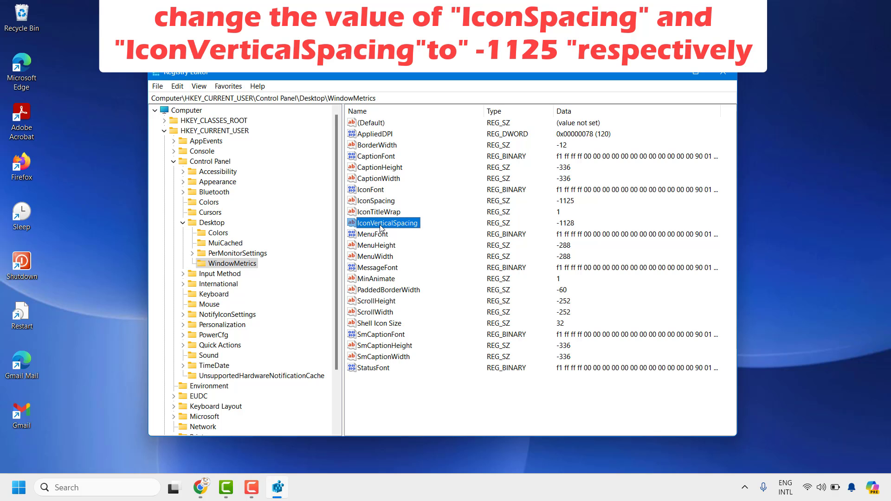
{"action": "right_click", "coordinate": [385, 223]}
{"action": "type", "text": "-1125"}
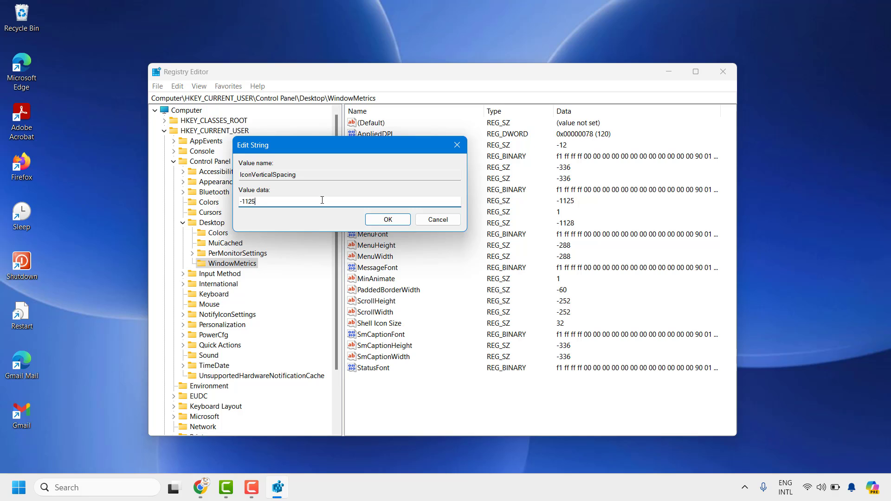
{"action": "left_click", "coordinate": [387, 219]}
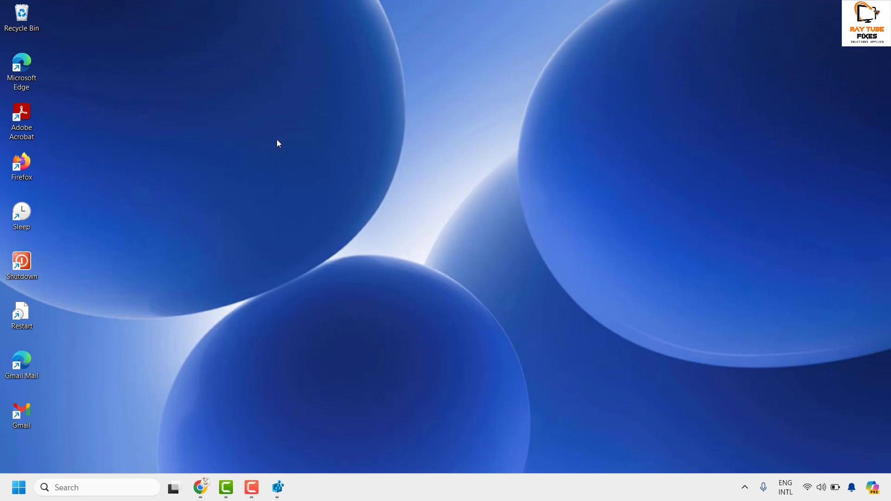
{"action": "mouse_move", "coordinate": [321, 196]}
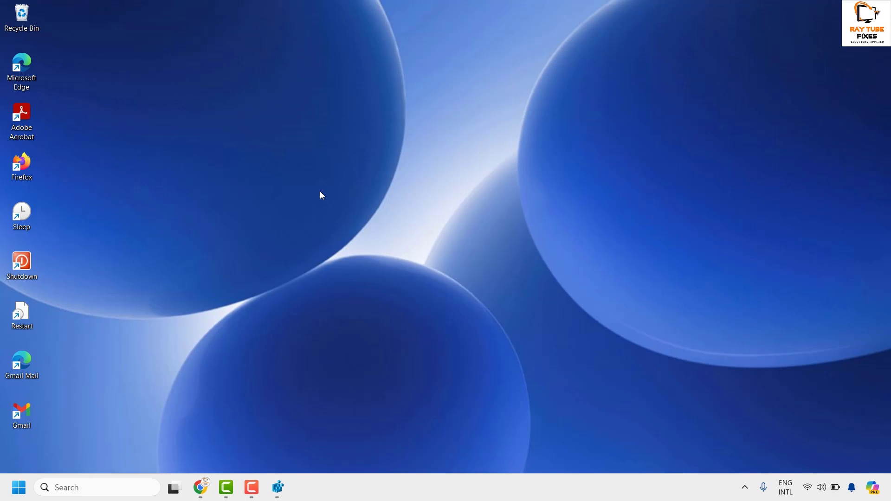